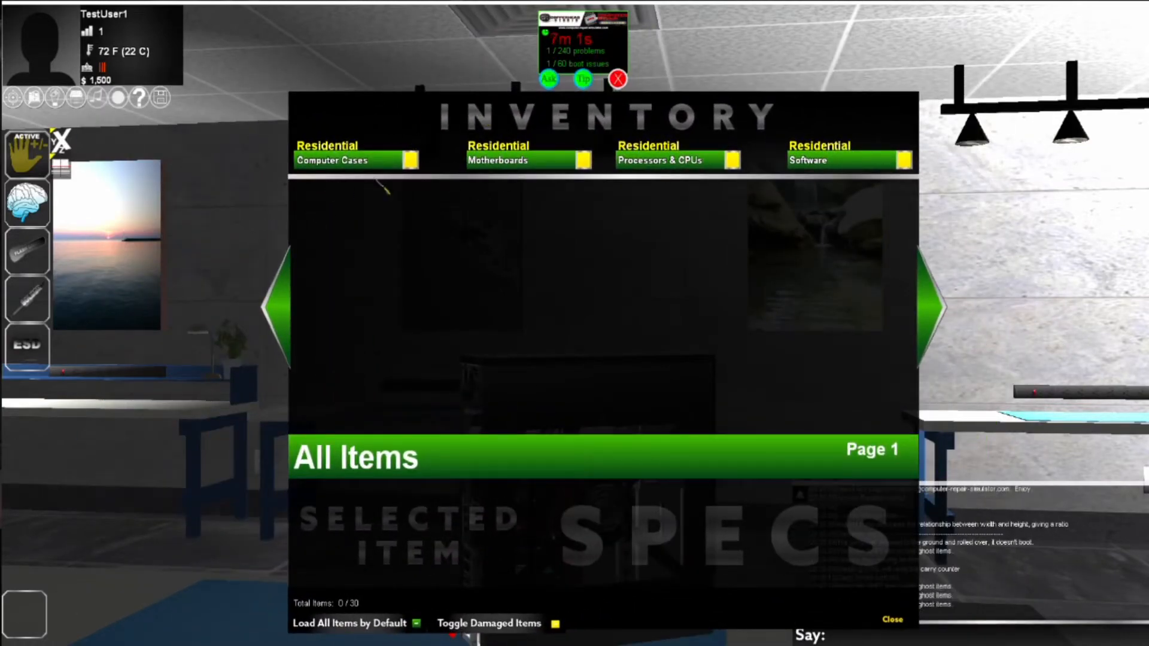
mouse_move(224, 245)
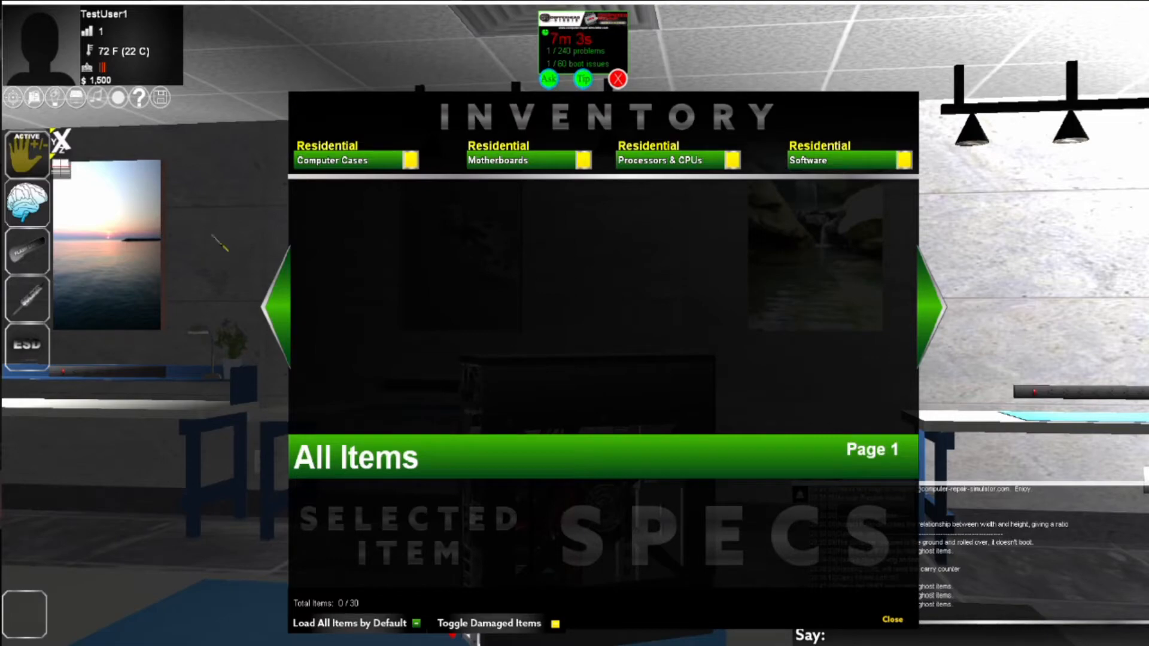
Close the empty Inventory window and bring up the hardware and software shop catalog.
click(892, 619)
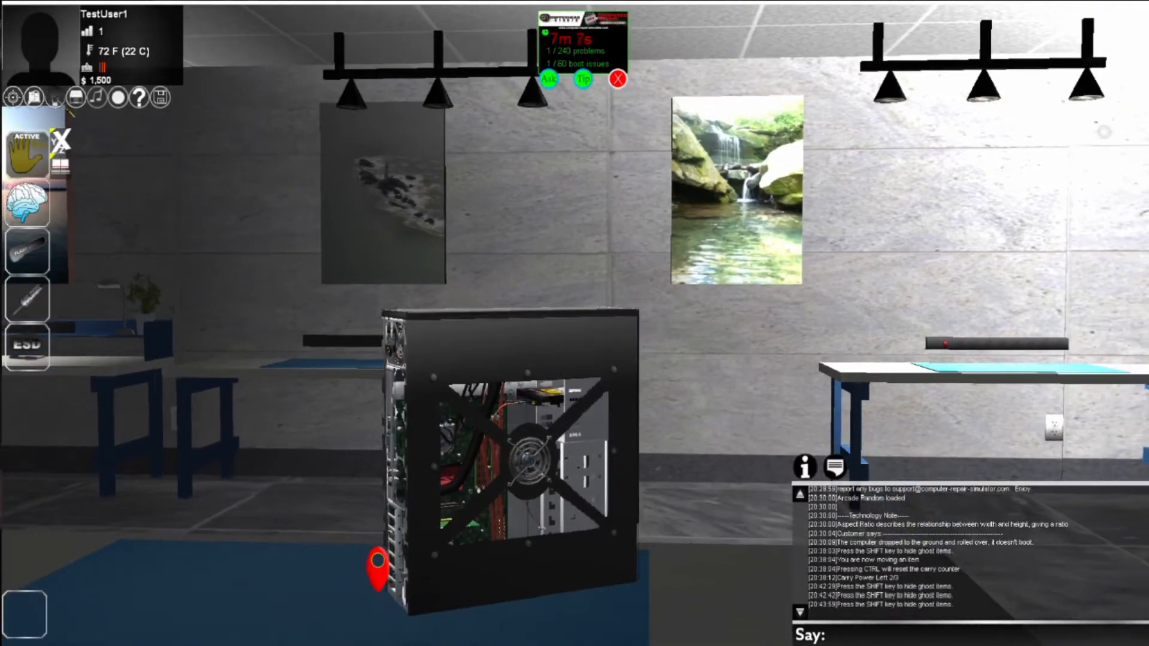
click(26, 204)
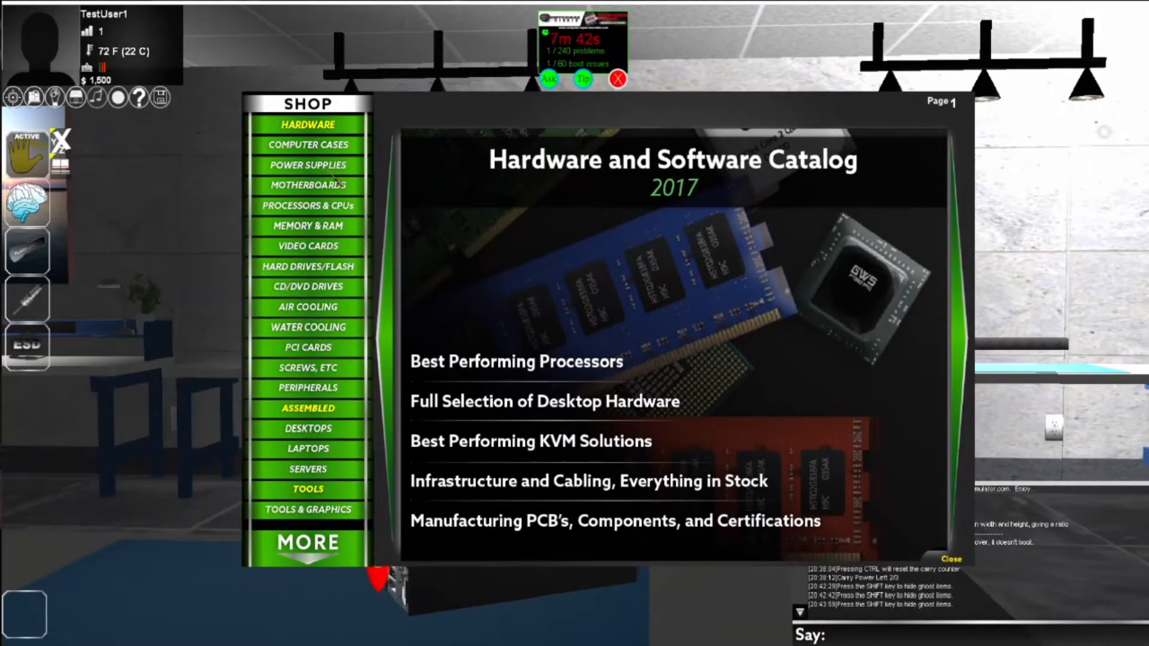
click(308, 145)
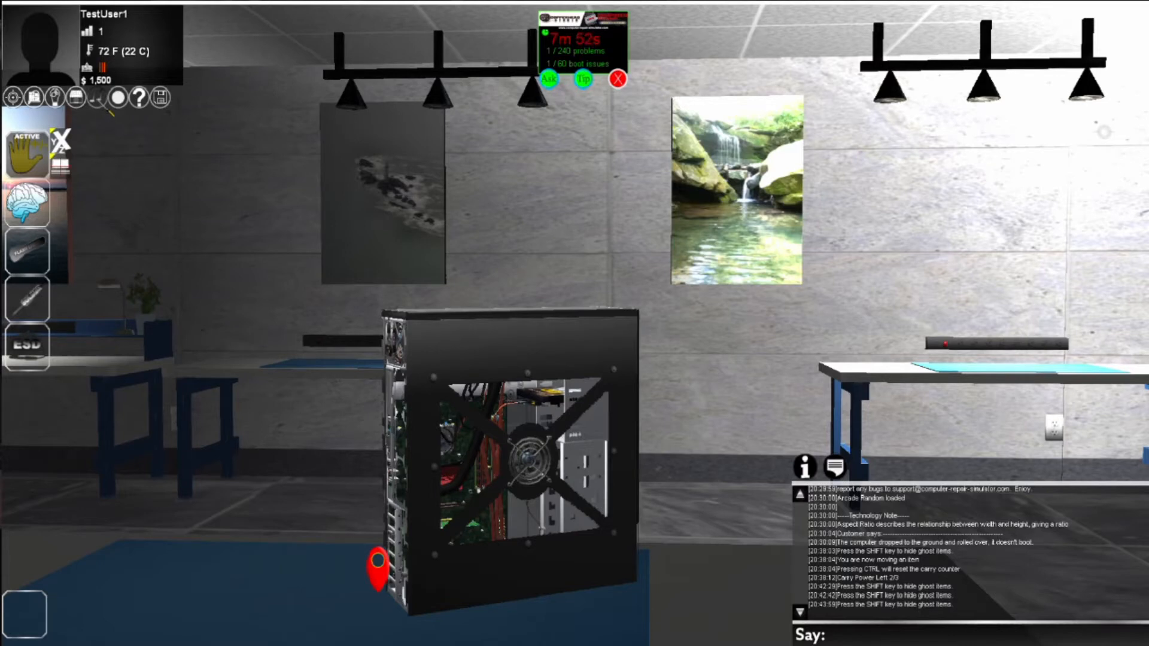
click(106, 97)
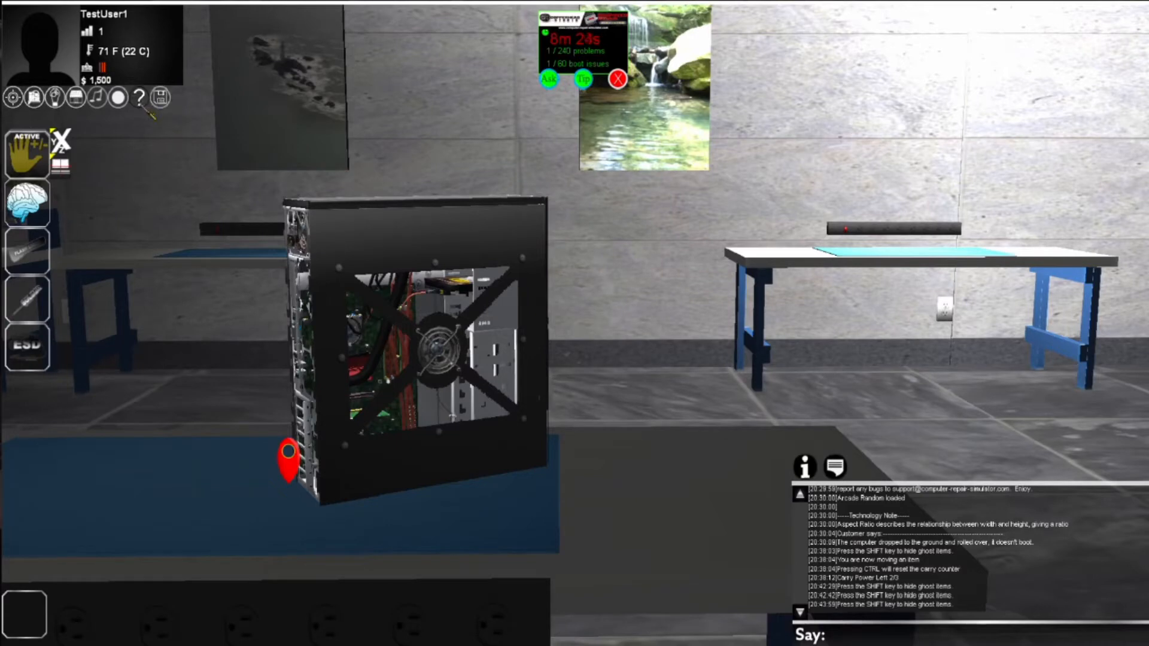
Read the game Introduction guide from the help icon and close it again.
click(136, 99)
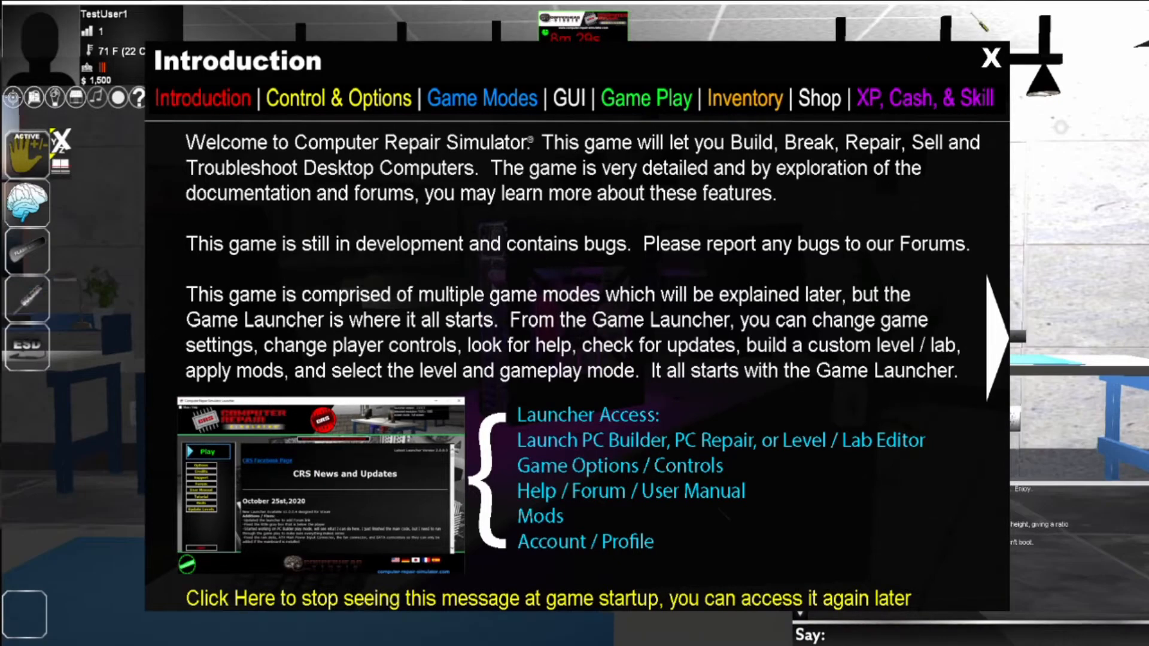
click(991, 59)
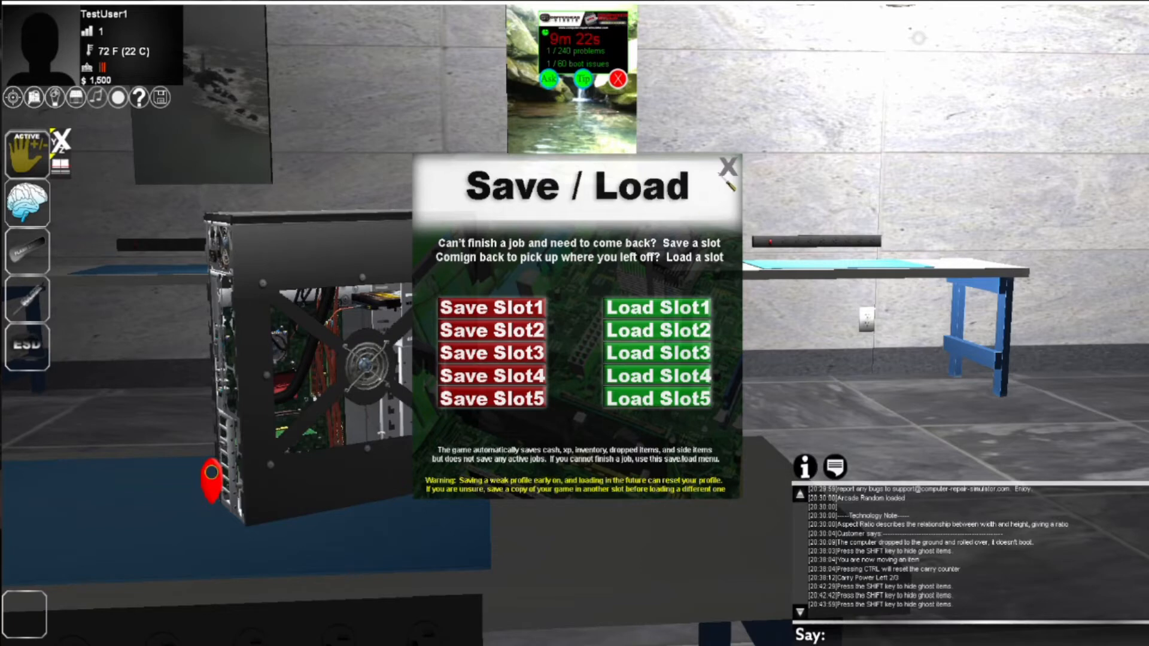
Close the Save / Load slots window, leaving the computer case on the workbench mat.
click(726, 167)
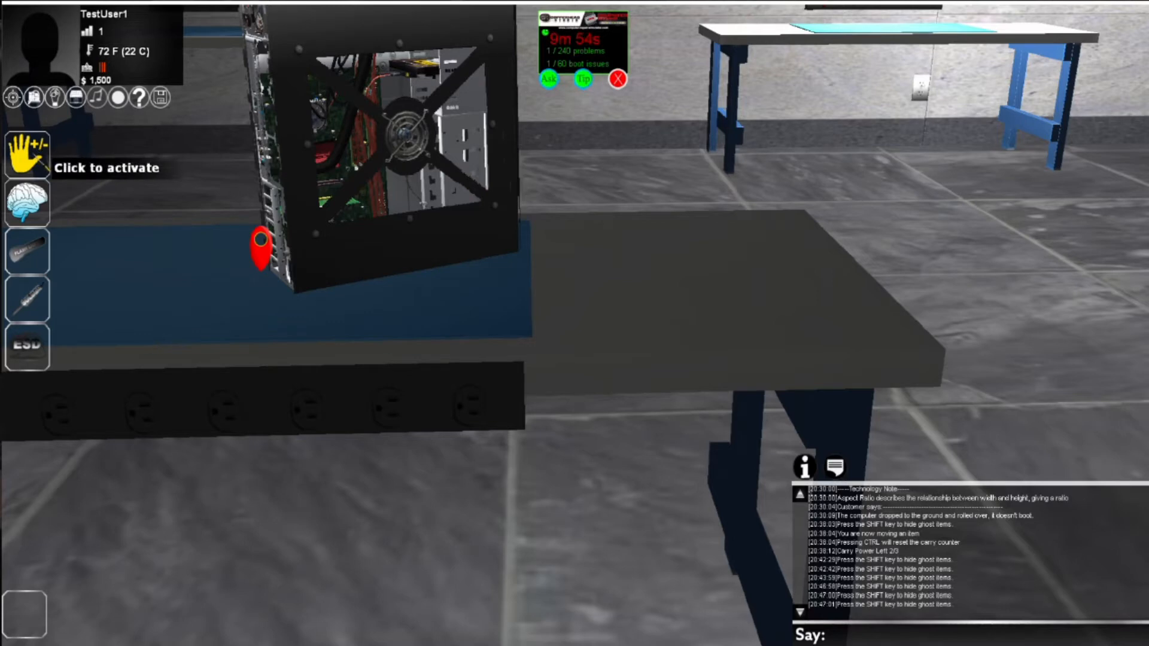
Activate Build/Break mode with the Hand tool so the case is picked up, rear fans showing.
click(25, 151)
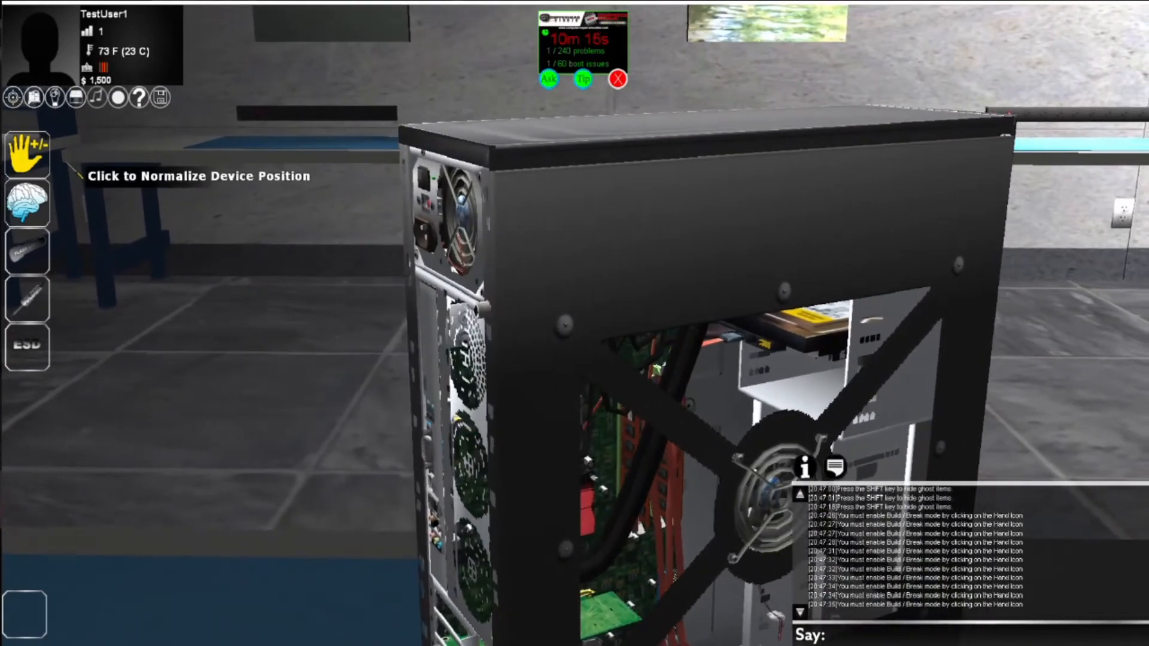
click(25, 152)
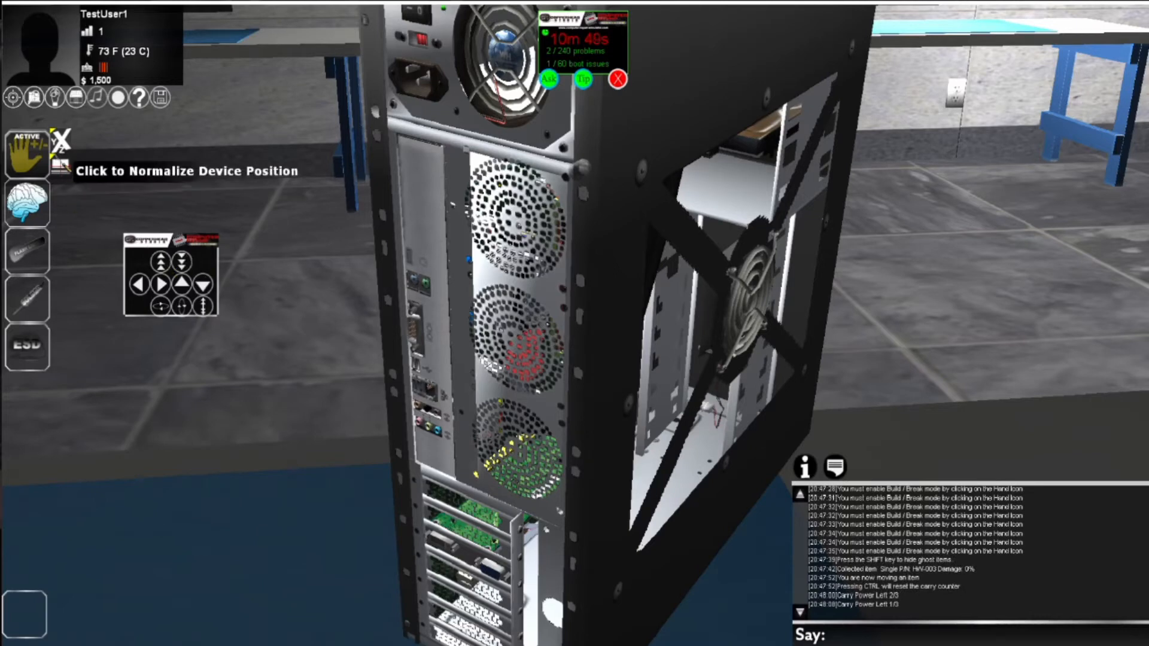
mouse_move(28, 159)
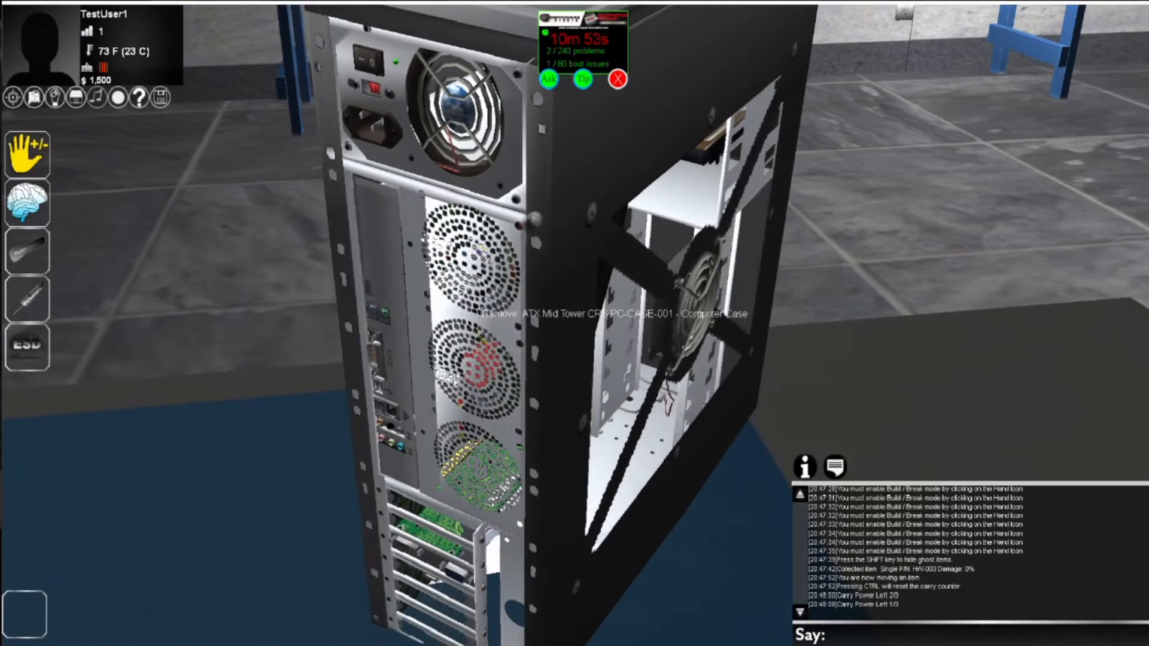
Re-enable Build/Break mode so the case lies flat with its windowed side panel up.
click(27, 152)
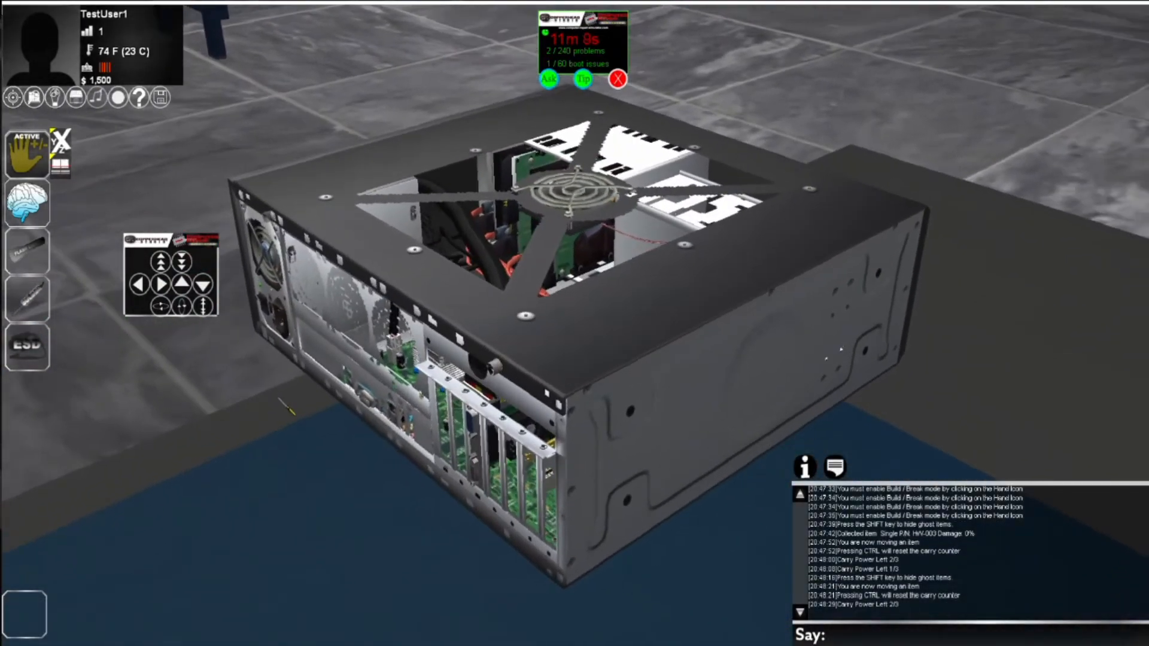
mouse_move(27, 151)
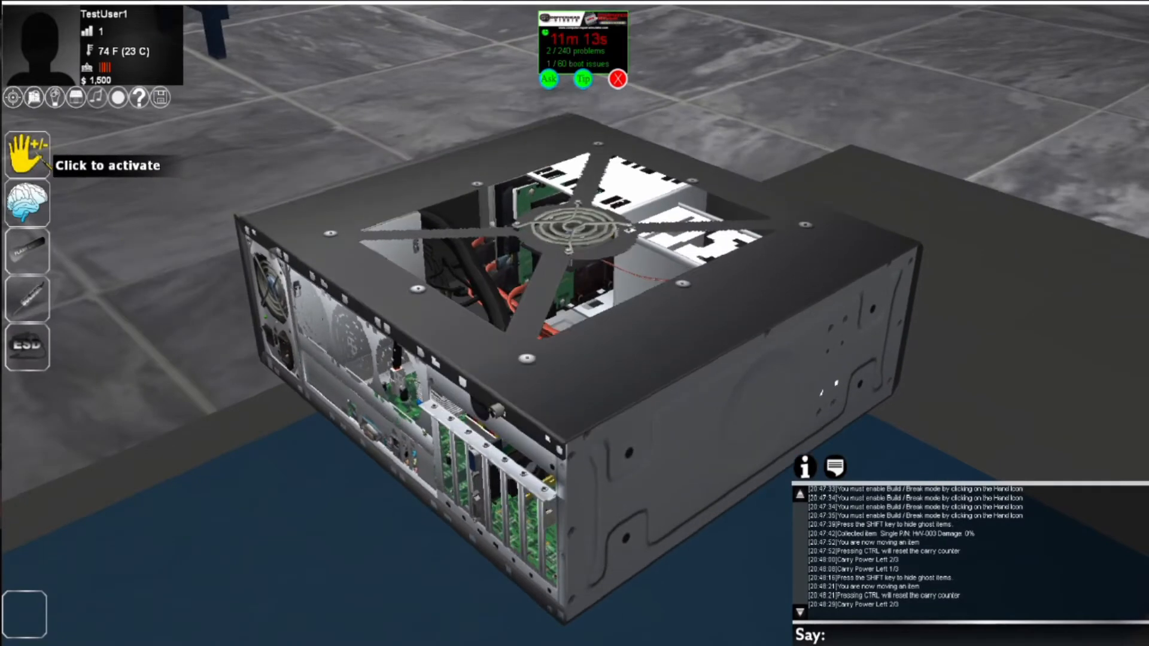
mouse_move(28, 201)
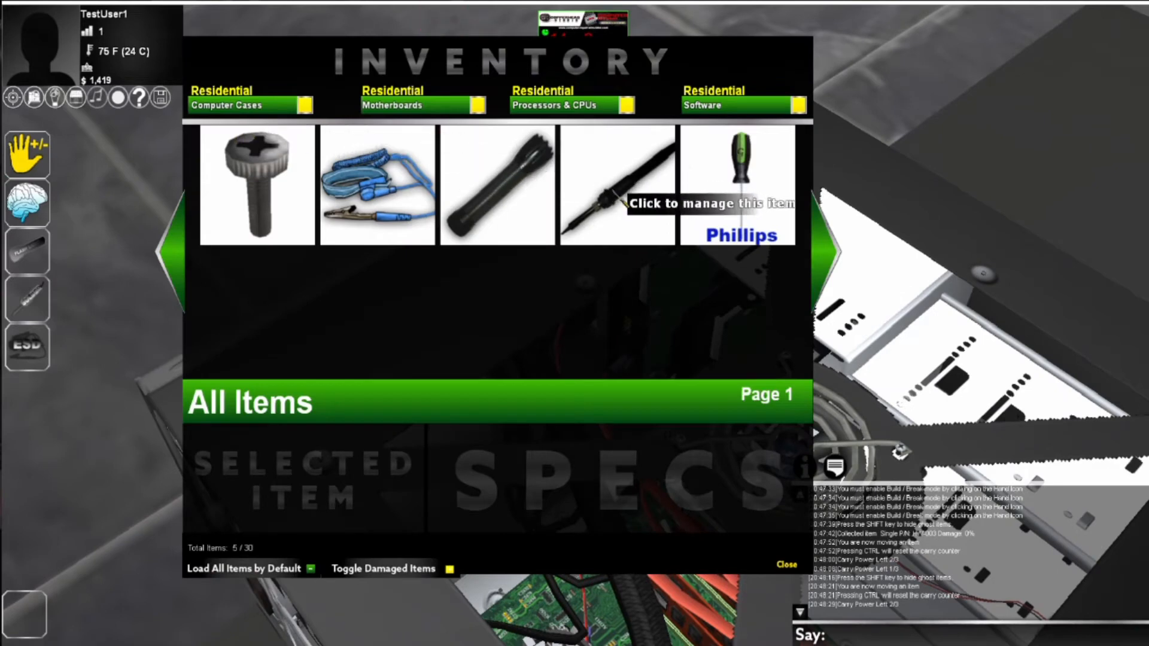
Show the Phillips screwdriver's specs and place it into the toolbelt.
click(739, 184)
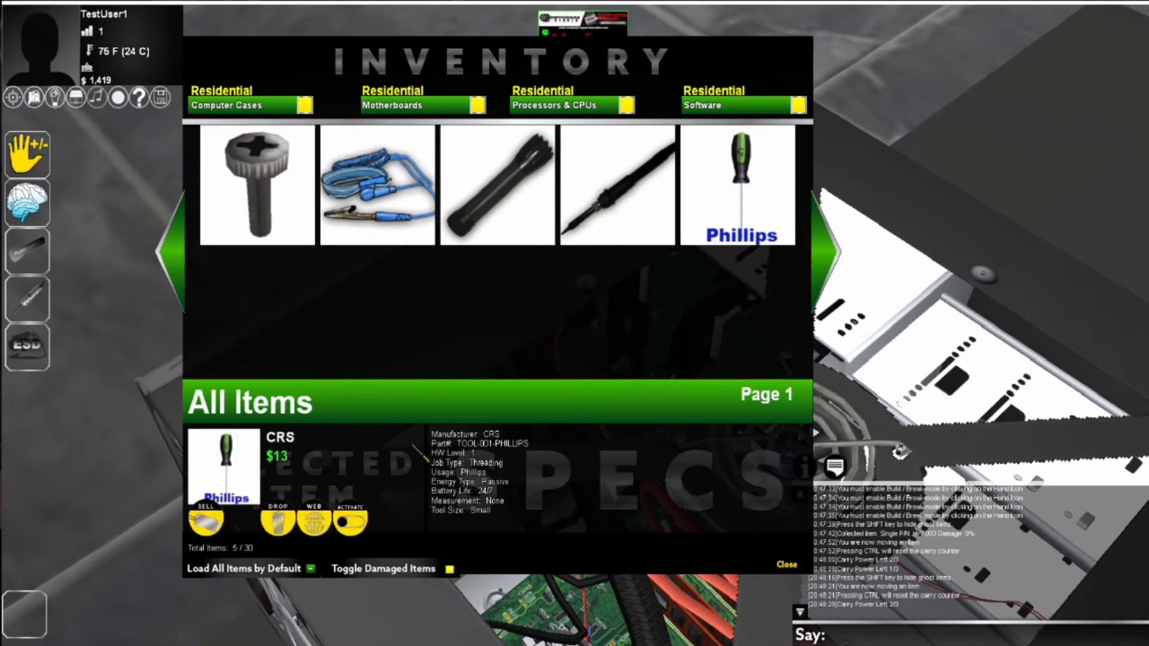
click(350, 518)
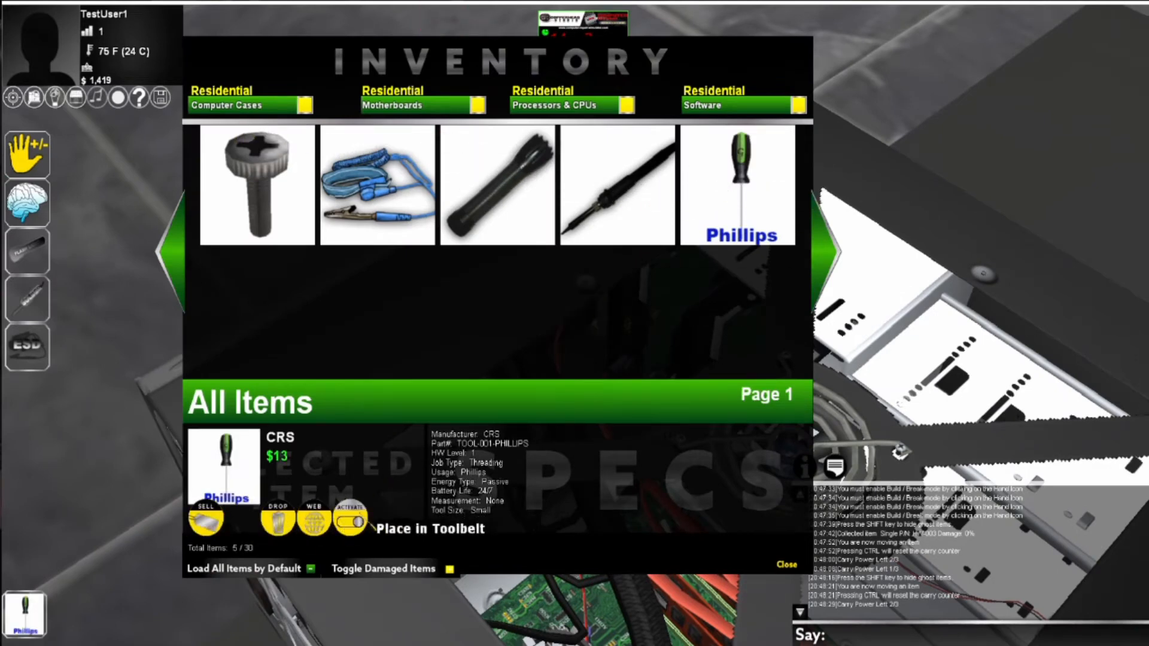
click(348, 520)
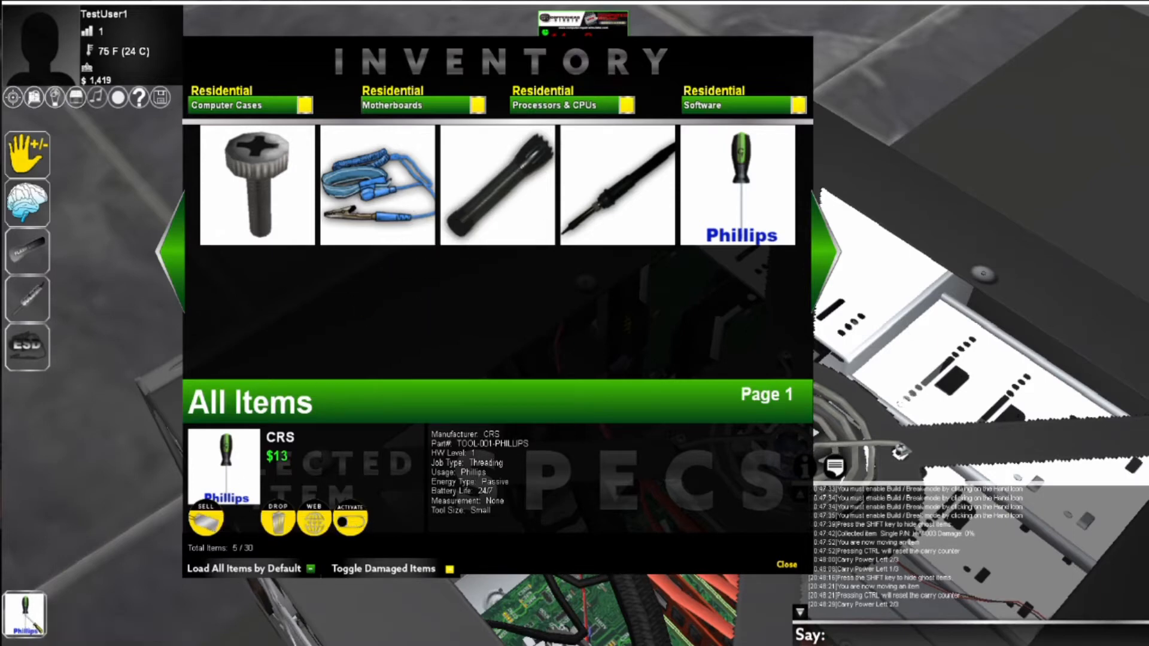
Try out the flashlight and other toolbelt slot tools on the case.
click(28, 251)
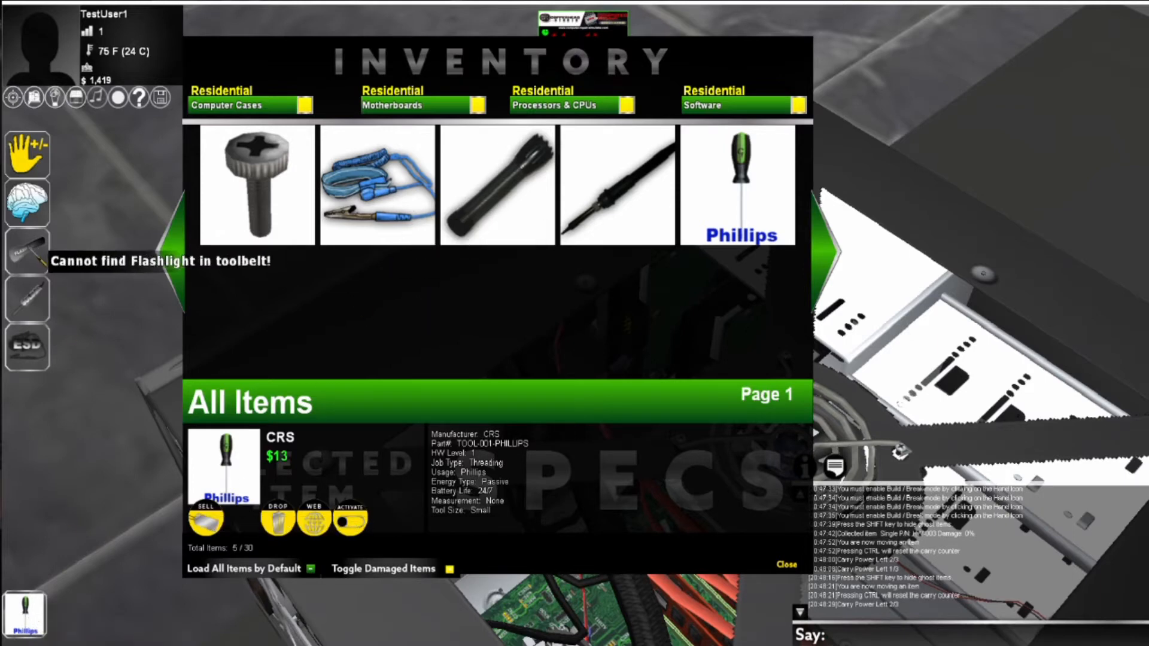
click(28, 299)
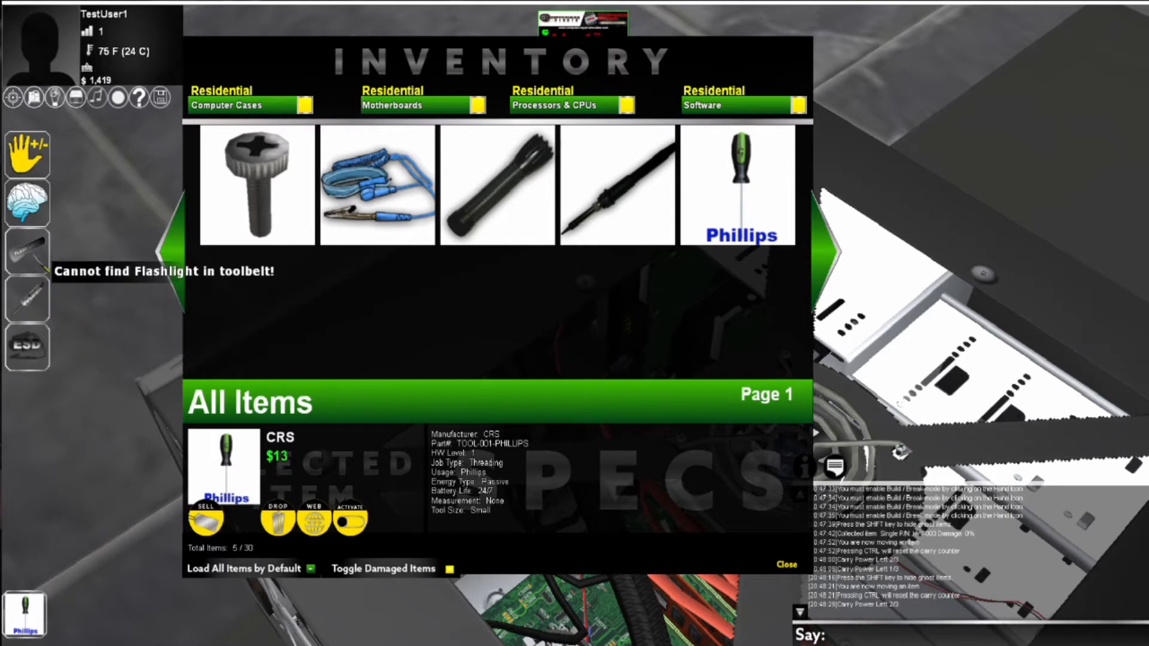
click(27, 299)
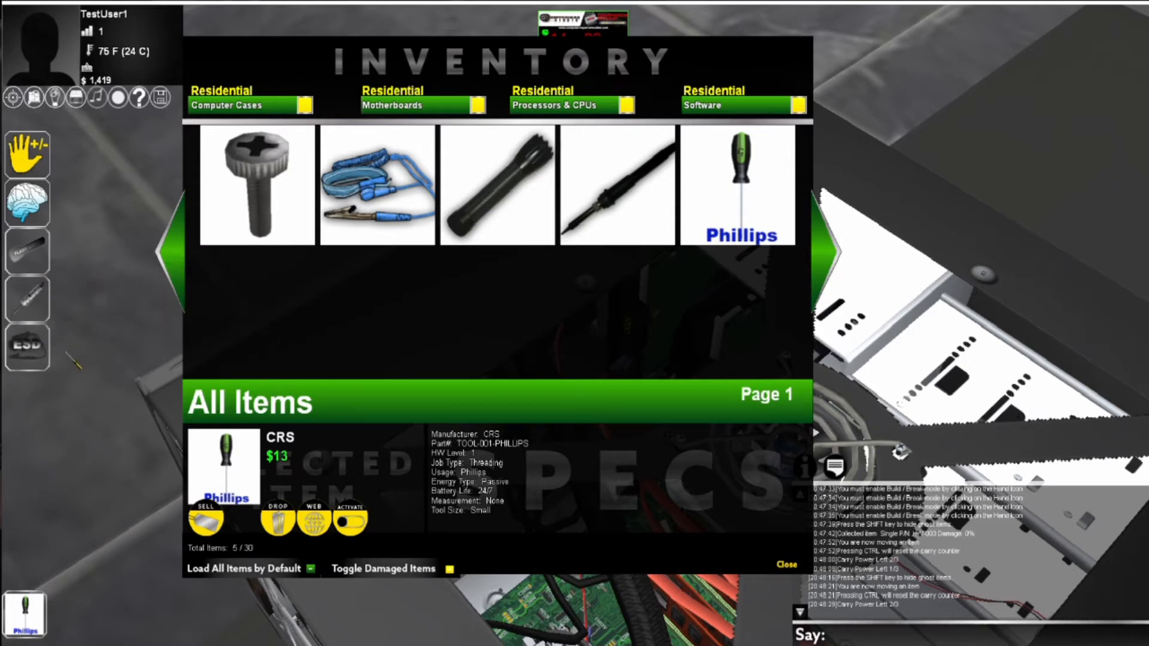
click(27, 297)
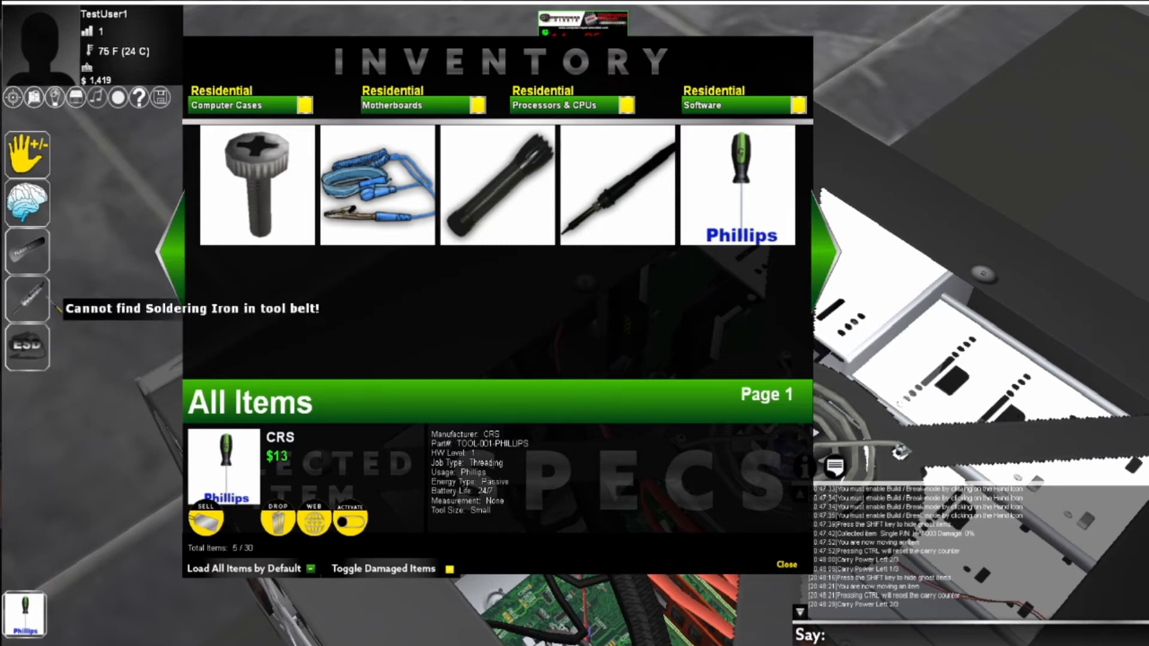
click(25, 348)
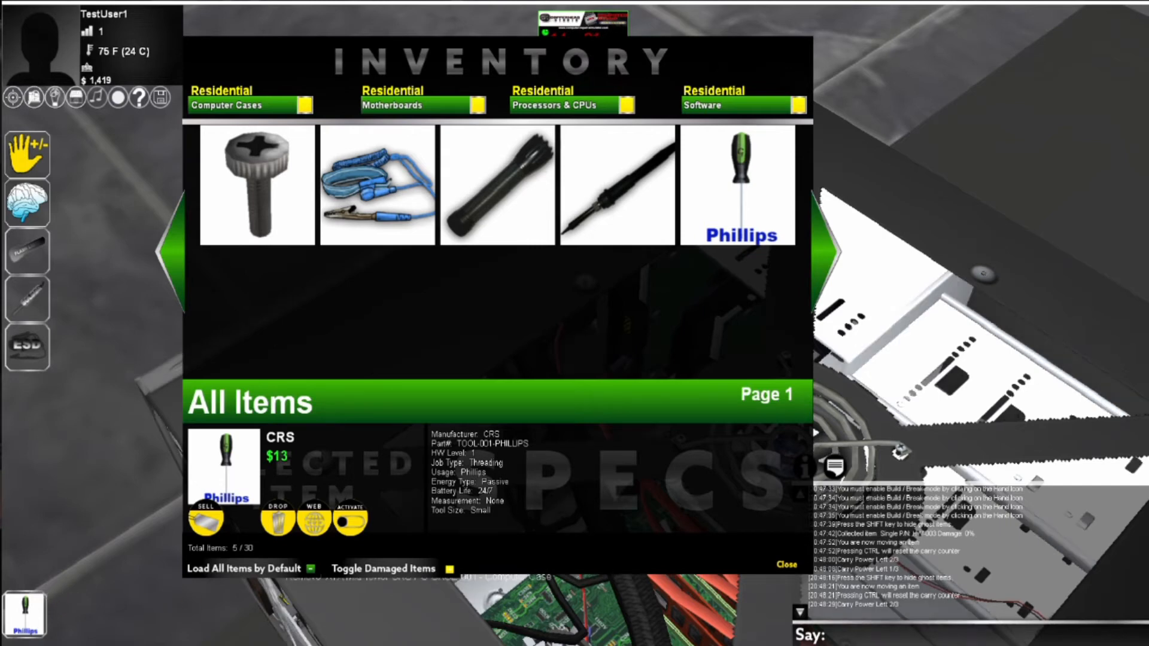
click(26, 348)
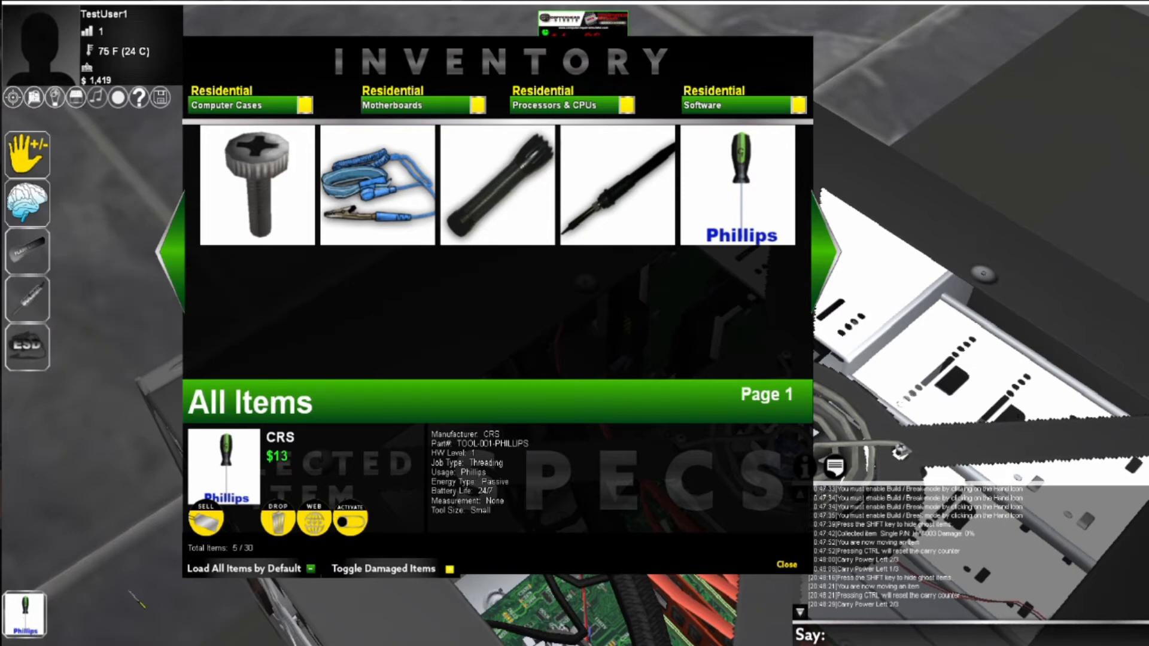
click(28, 347)
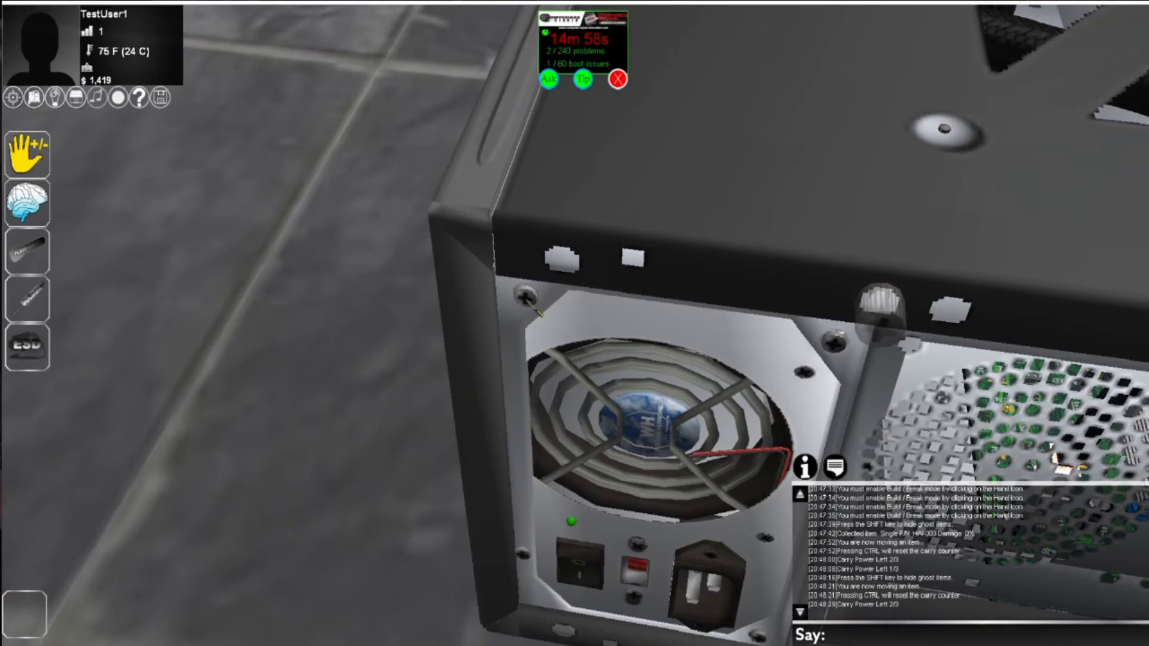
mouse_move(99, 200)
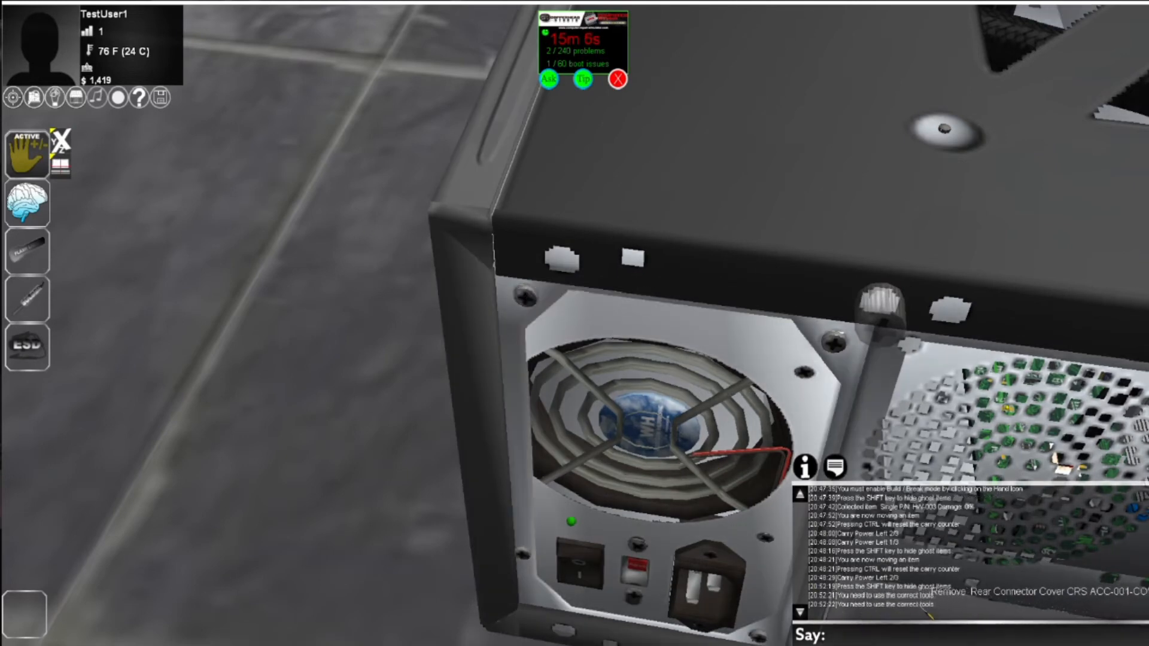
mouse_move(531, 297)
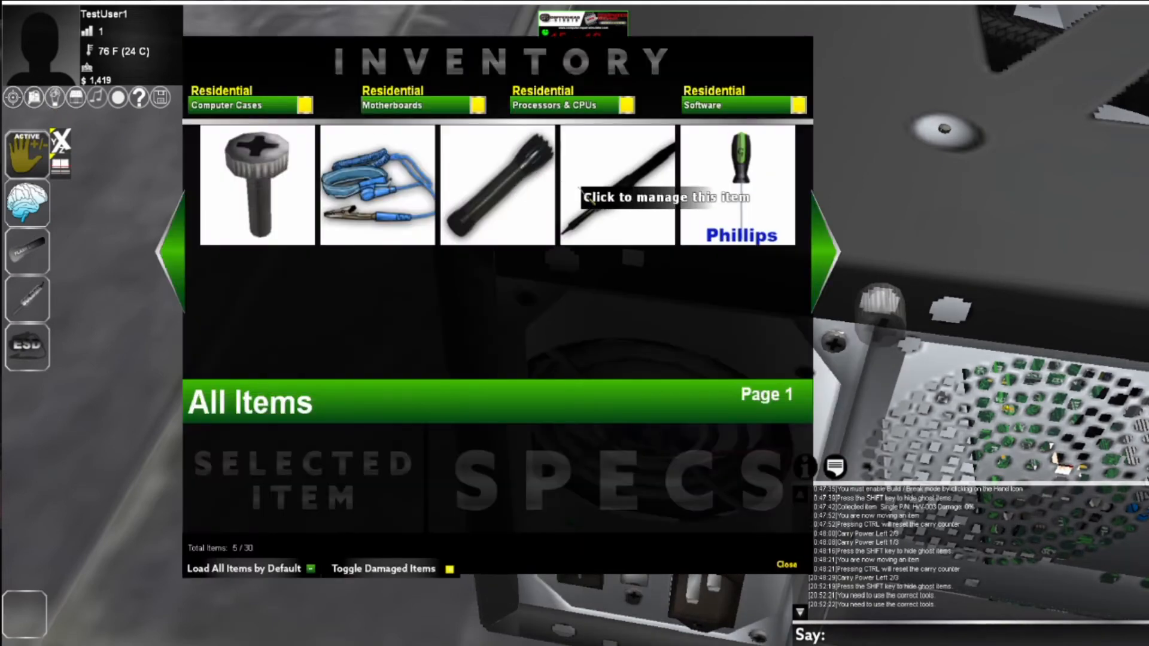
Activate the toolbelt Phillips screwdriver and unscrew the case screws, collecting three into the inventory.
click(738, 184)
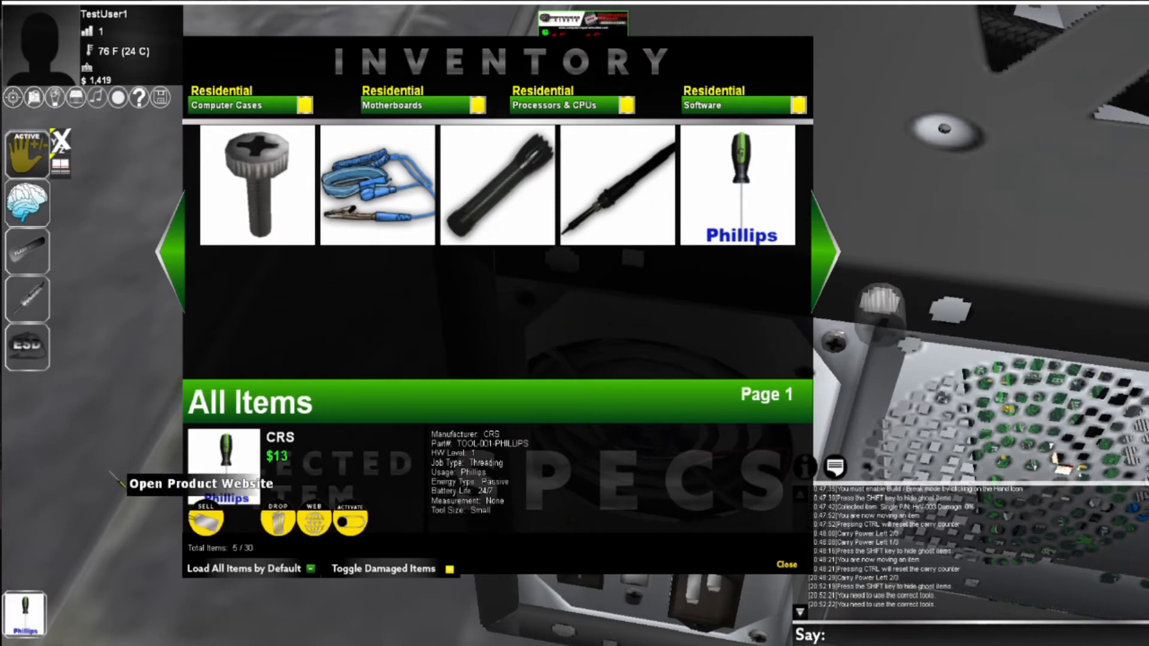
click(785, 564)
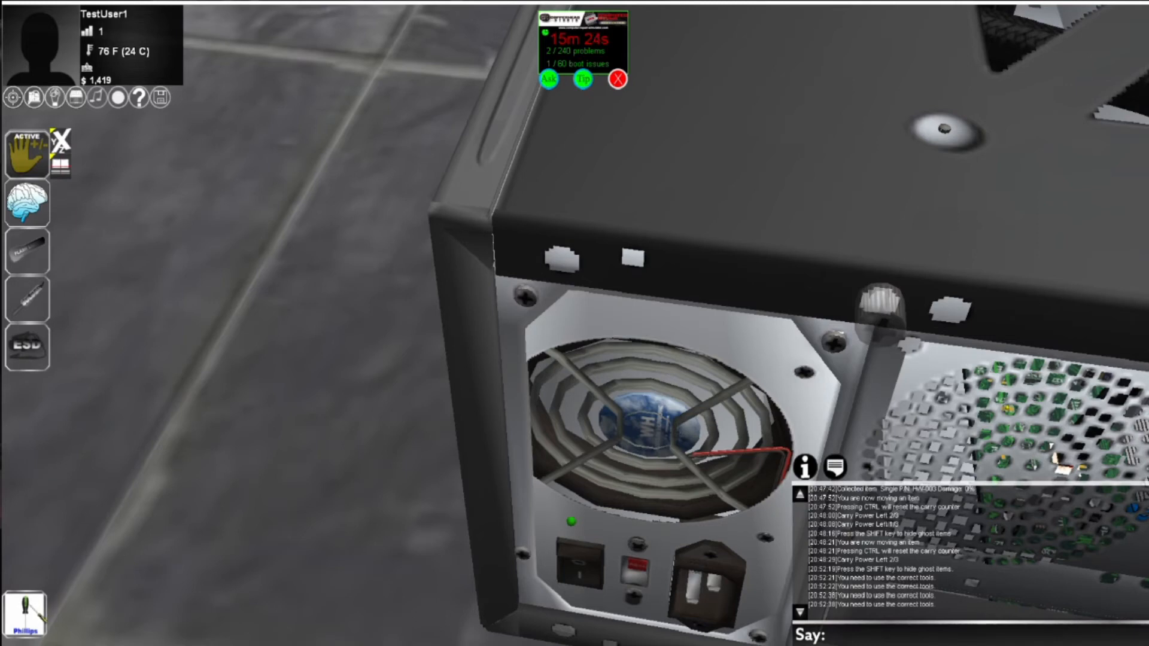
click(25, 612)
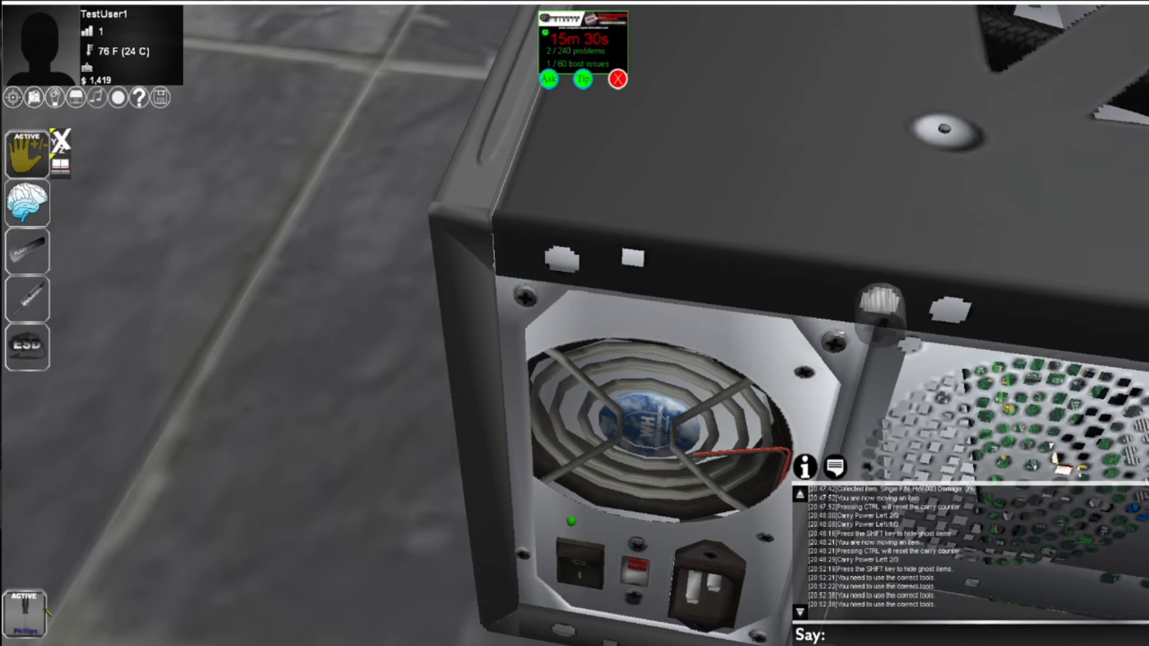
click(525, 297)
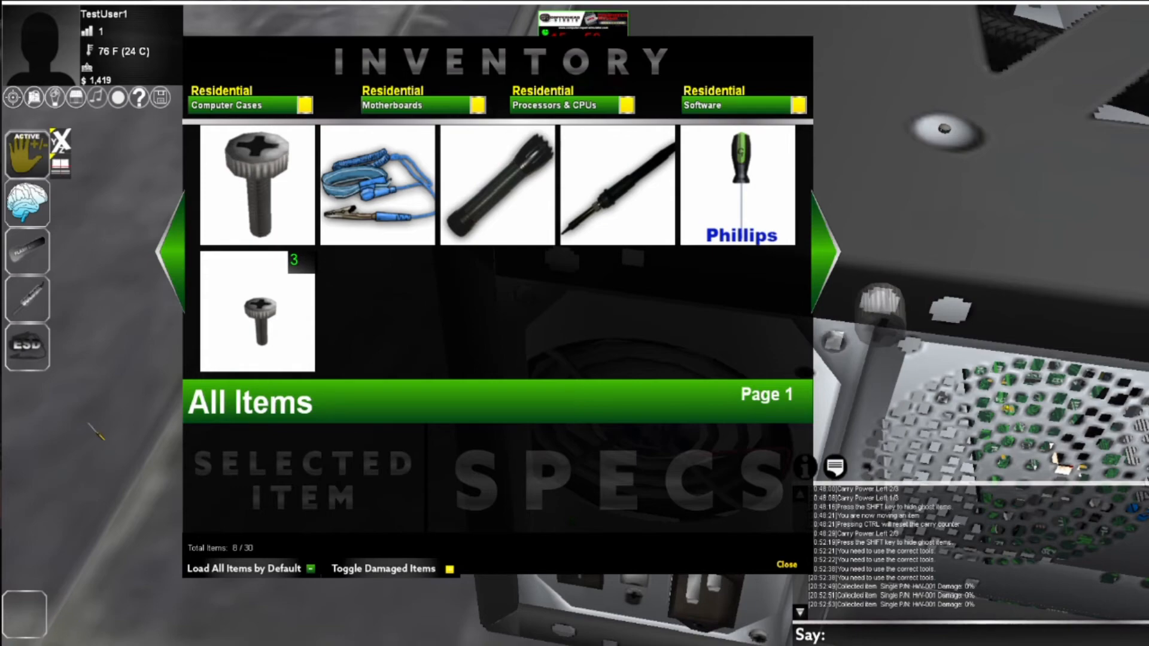
click(785, 565)
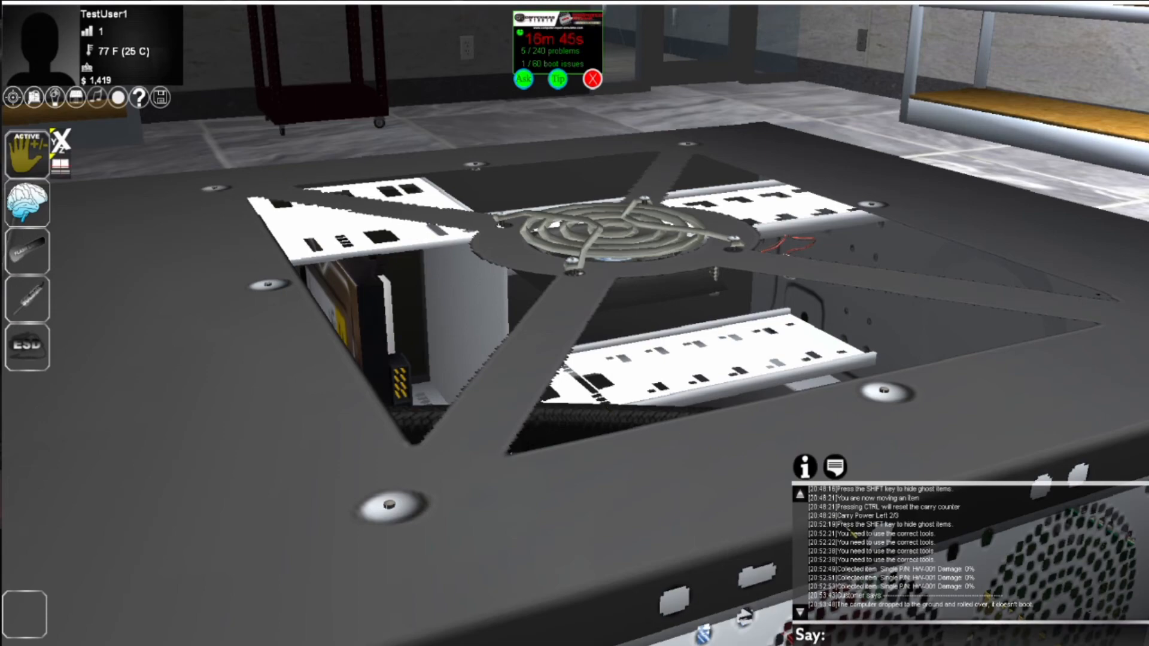
mouse_move(384, 322)
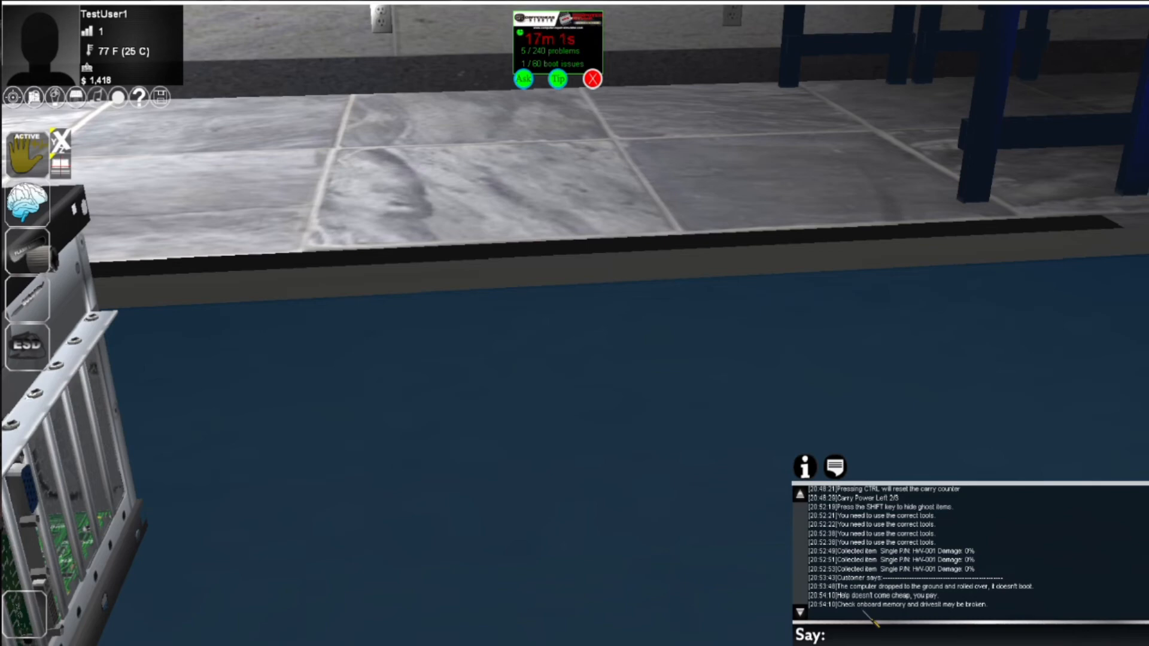
mouse_move(711, 443)
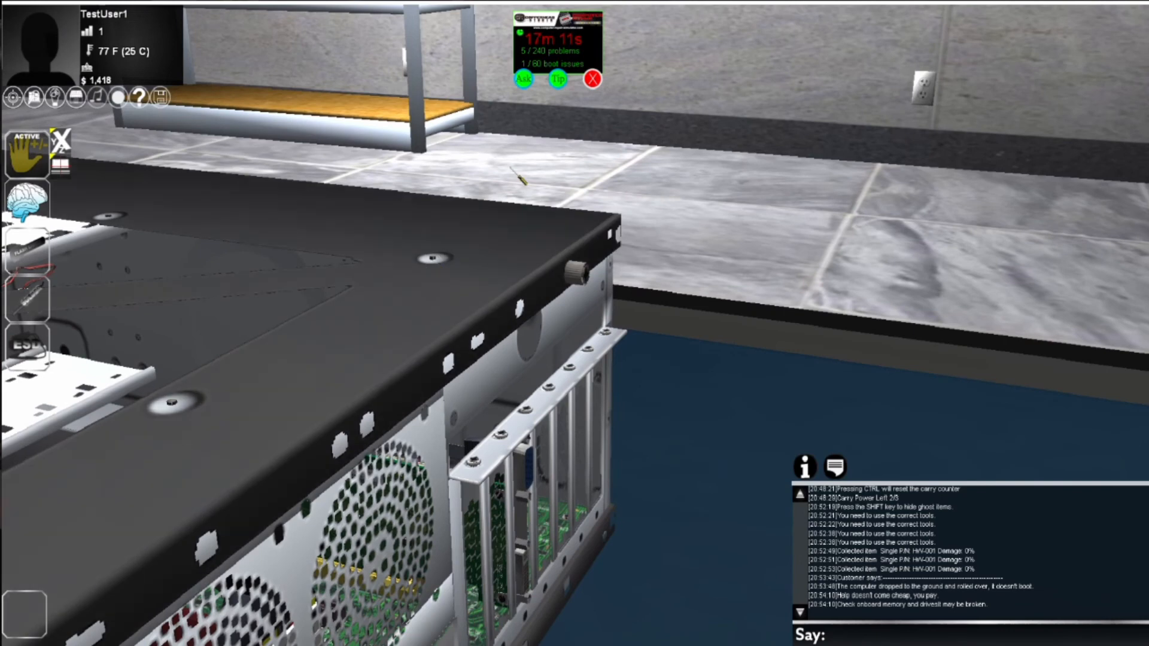
mouse_move(590, 139)
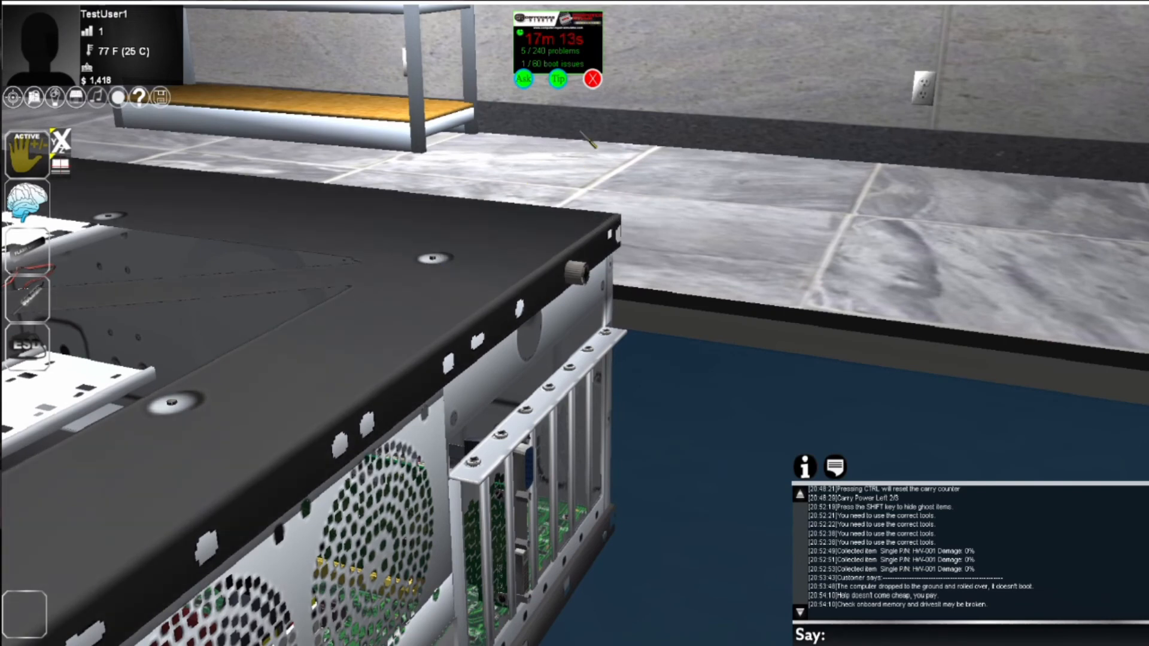
Give up the repair job via the red X and confirm YES, accepting the cash penalty.
click(593, 79)
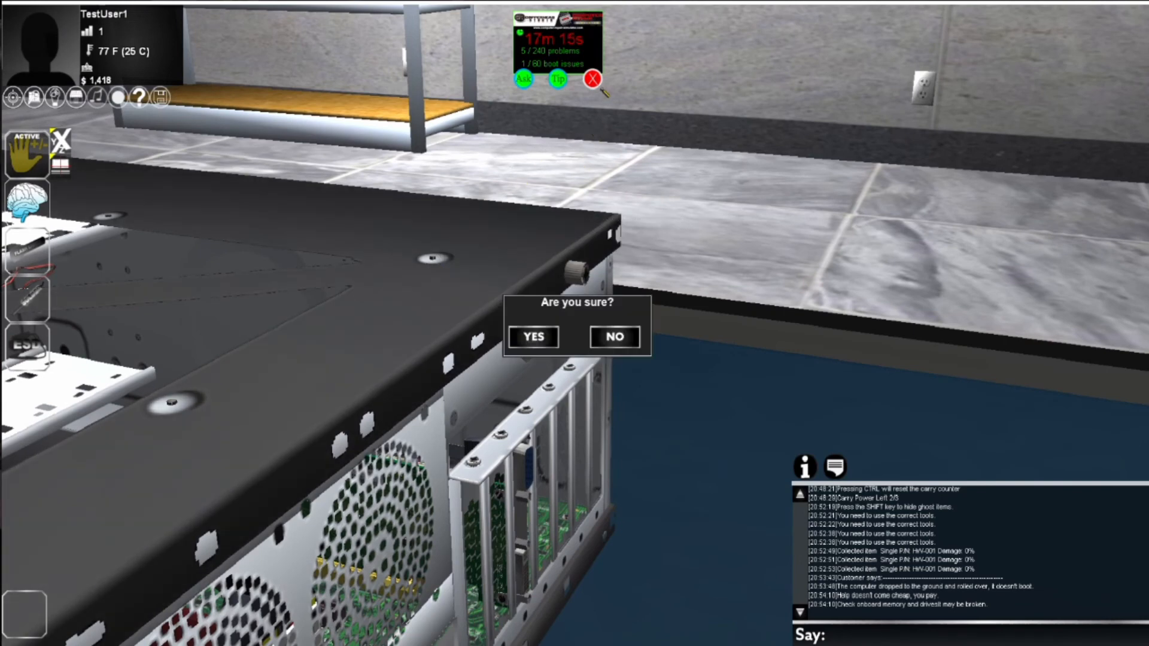
click(534, 336)
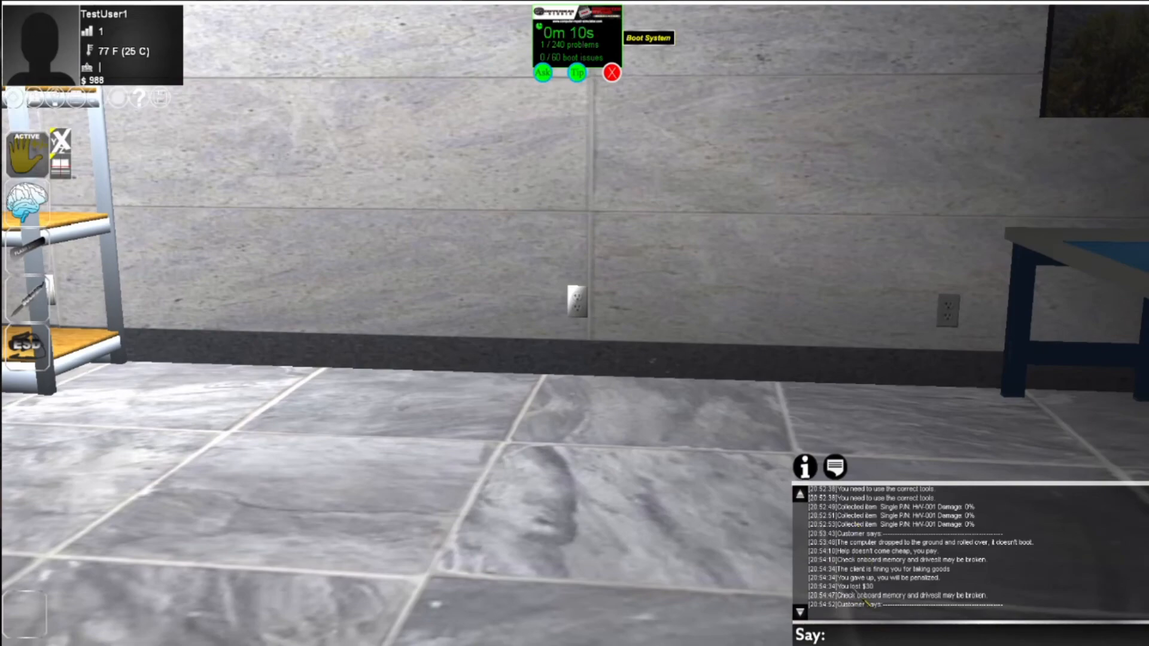
mouse_move(625, 529)
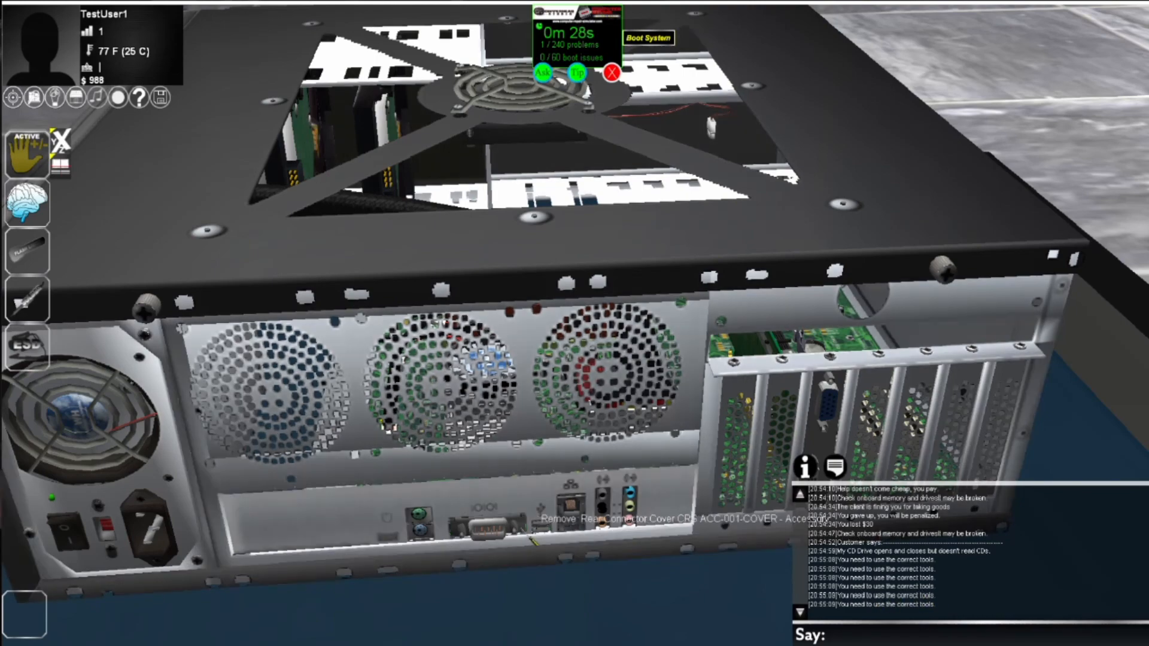
mouse_move(180, 300)
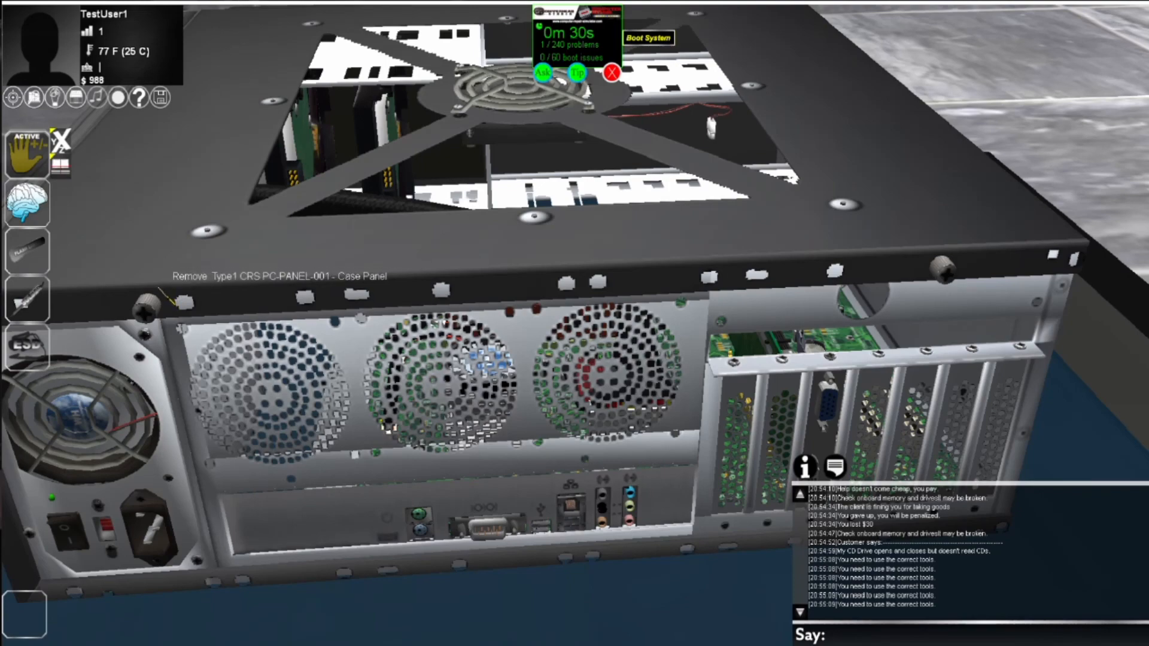